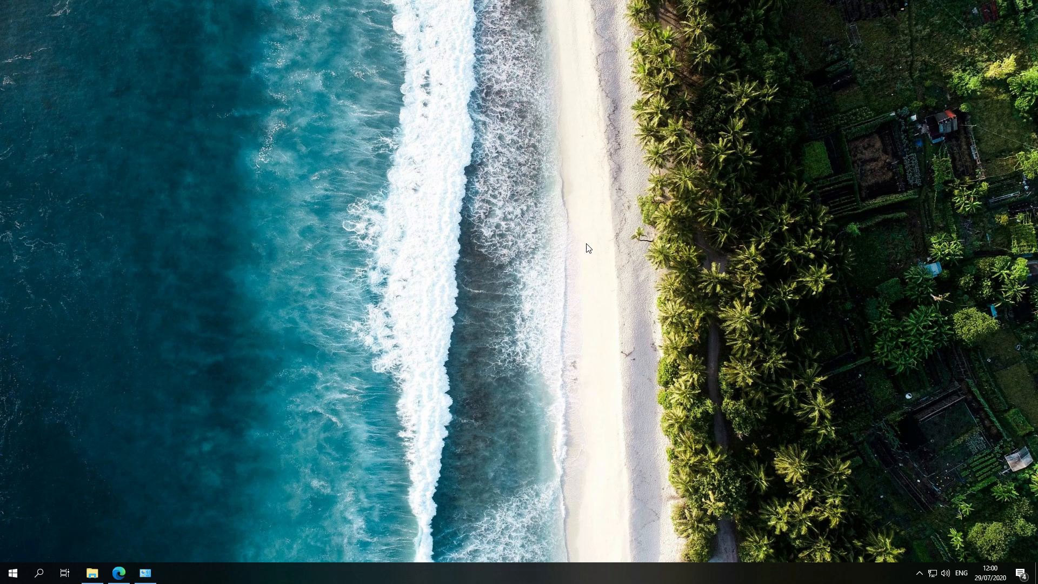
{"action": "mouse_move", "coordinate": [599, 277]}
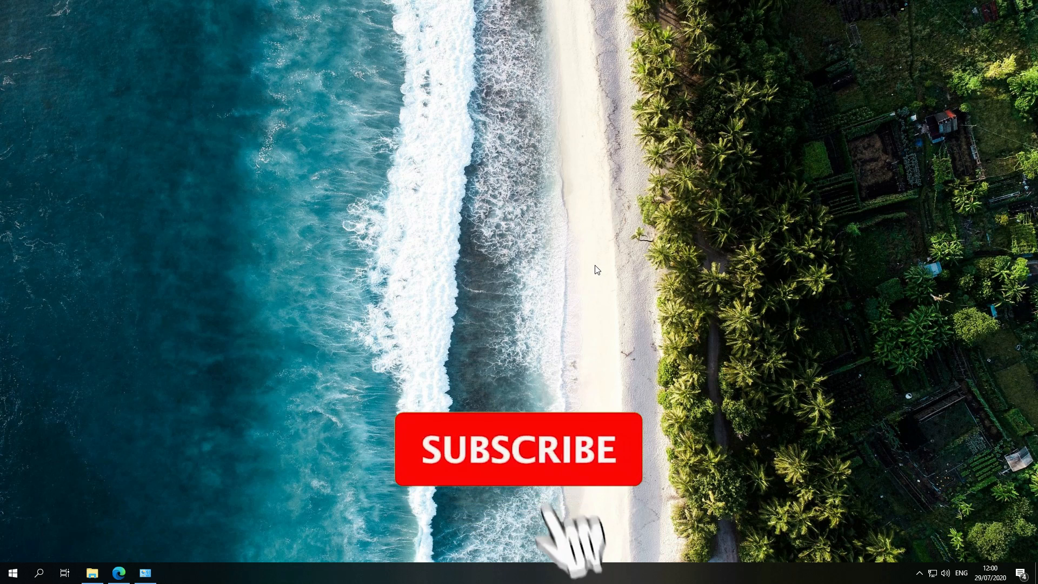
Step: Open the System page showing Windows 10 Enterprise LTSC and its activation status
{"action": "left_click", "coordinate": [518, 448]}
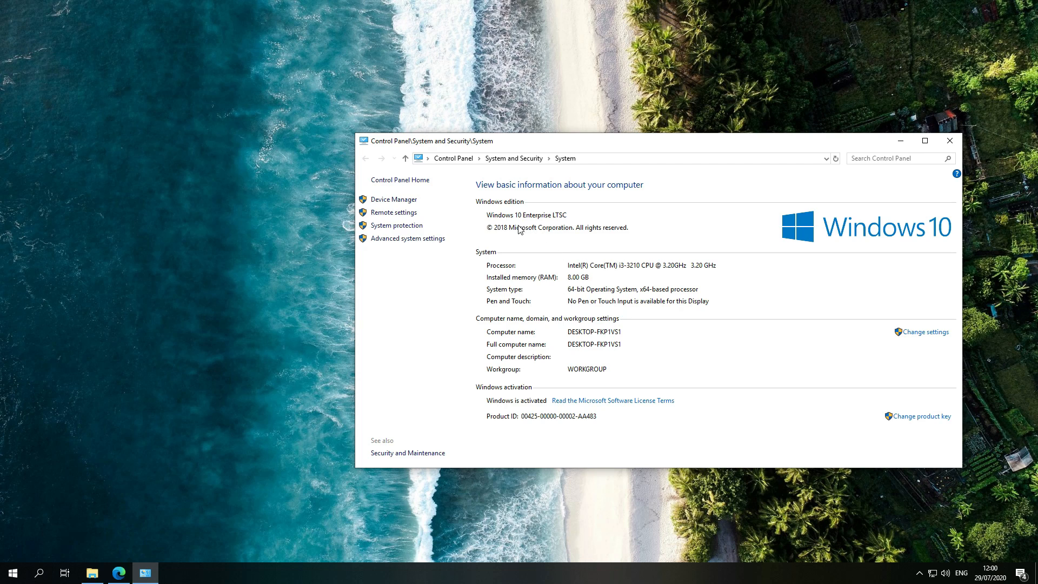
{"action": "mouse_move", "coordinate": [570, 225]}
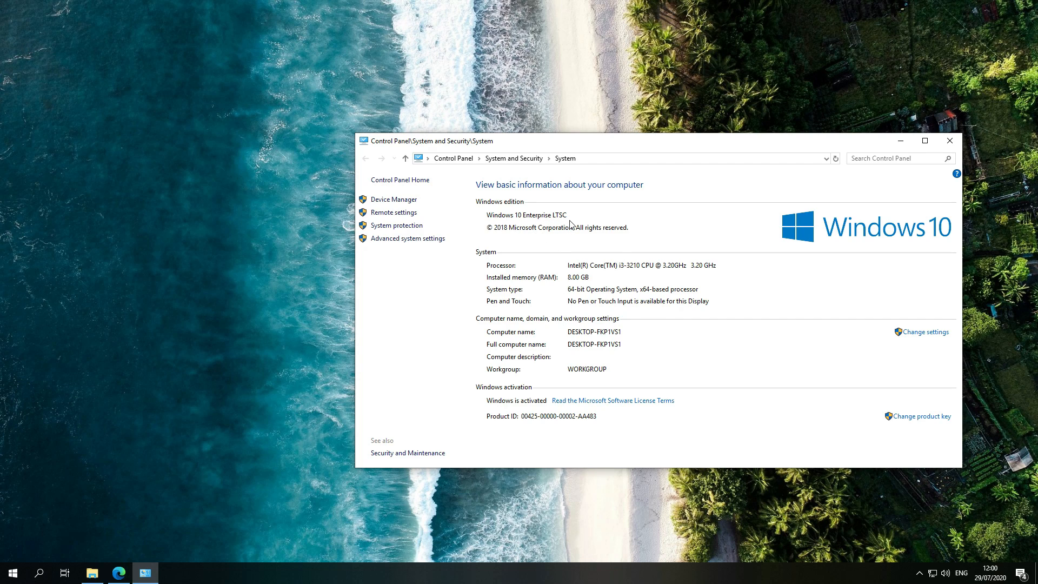
{"action": "mouse_move", "coordinate": [900, 141]}
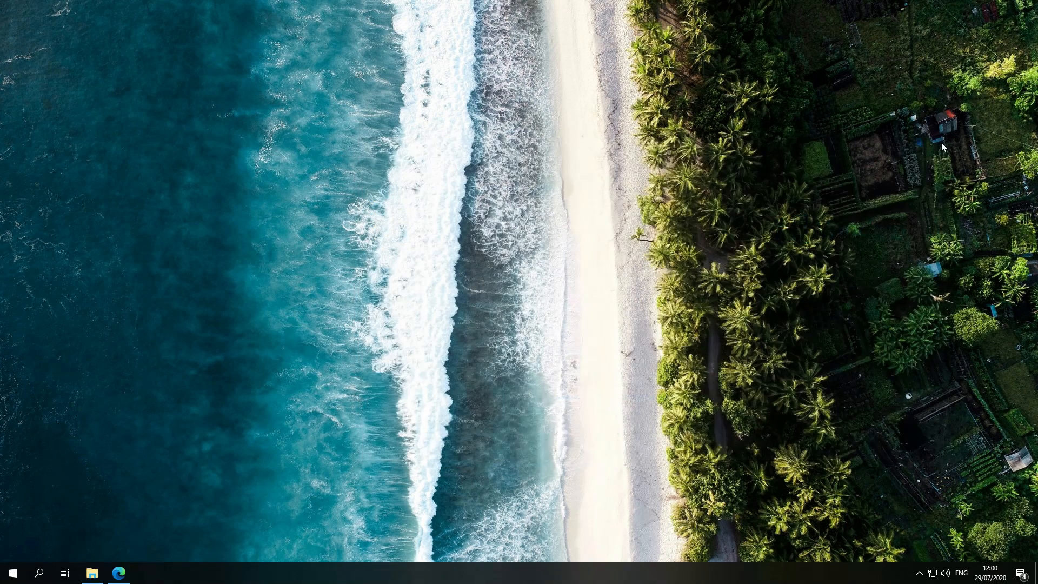
{"action": "mouse_move", "coordinate": [120, 573]}
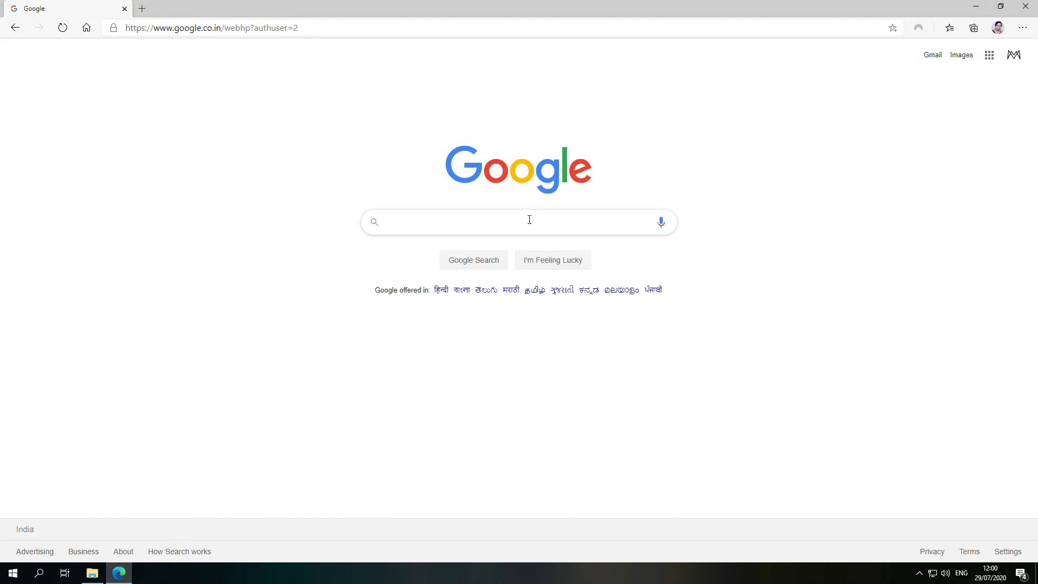
Step: Google 'add microsoft store' and open the kkkgo/LTSC-Add-MicrosoftStore GitHub result
{"action": "type", "text": "add microsof"}
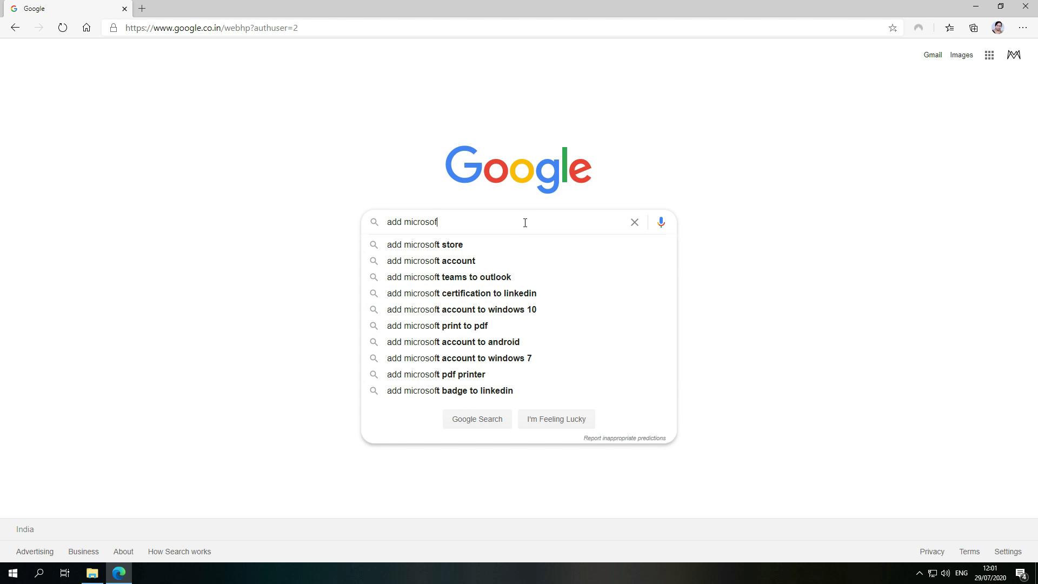
{"action": "left_click", "coordinate": [425, 244]}
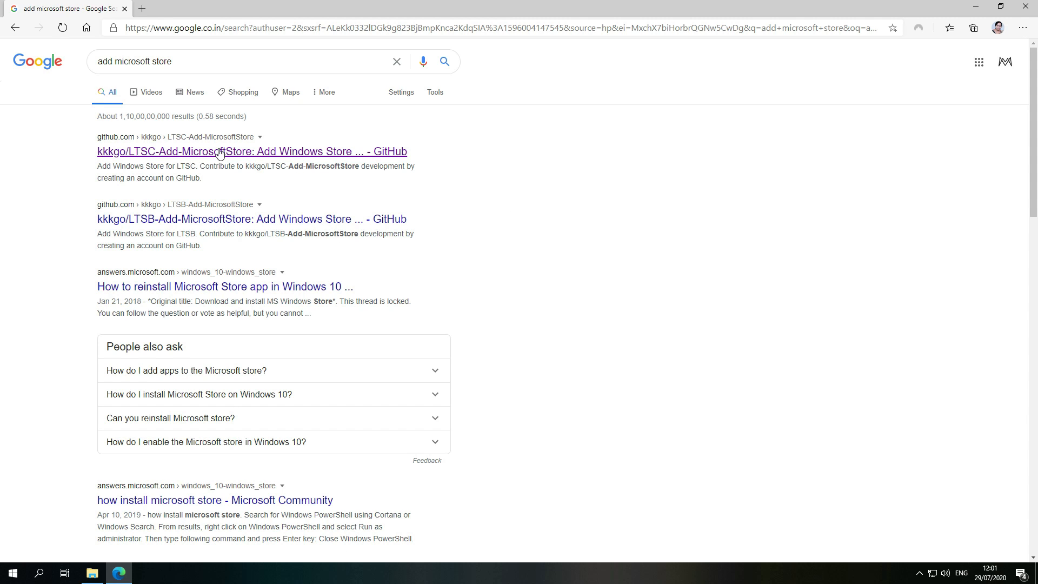
{"action": "mouse_move", "coordinate": [218, 151]}
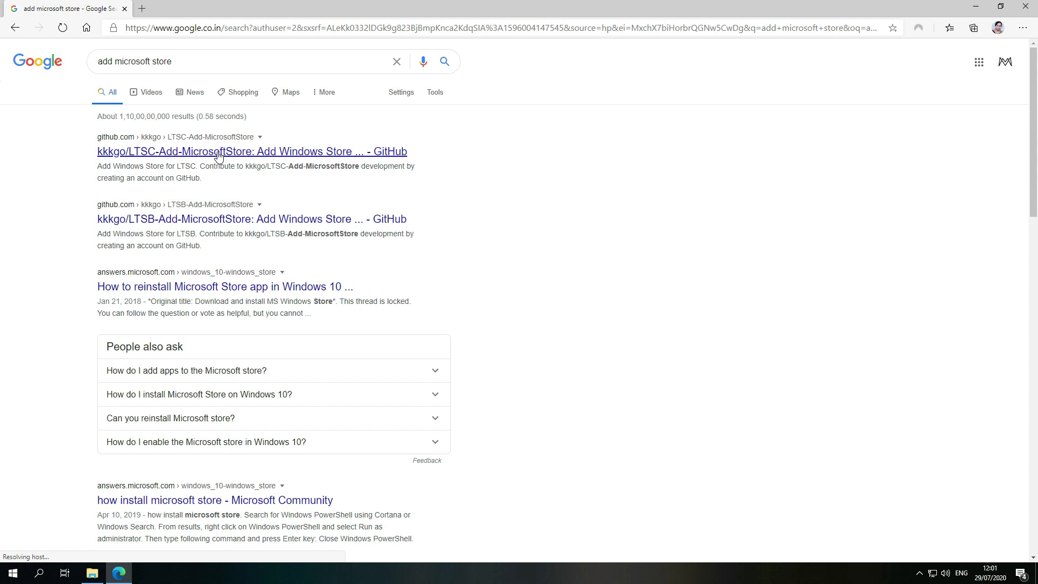
{"action": "left_click", "coordinate": [251, 150]}
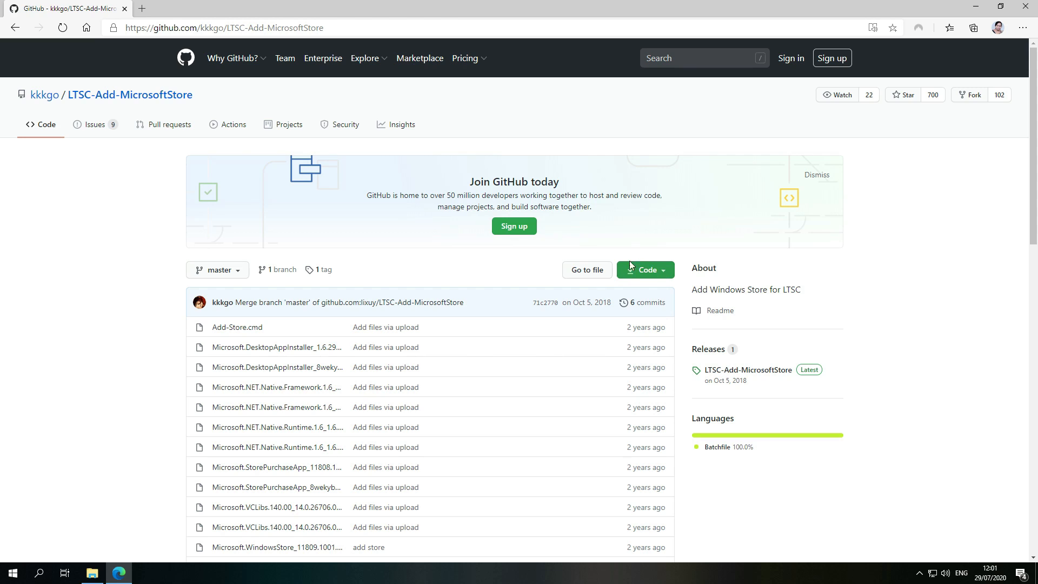
Step: Download the LTSC-Add-MicrosoftStore repository as a ZIP and locate it in File Explorer
{"action": "left_click", "coordinate": [641, 269]}
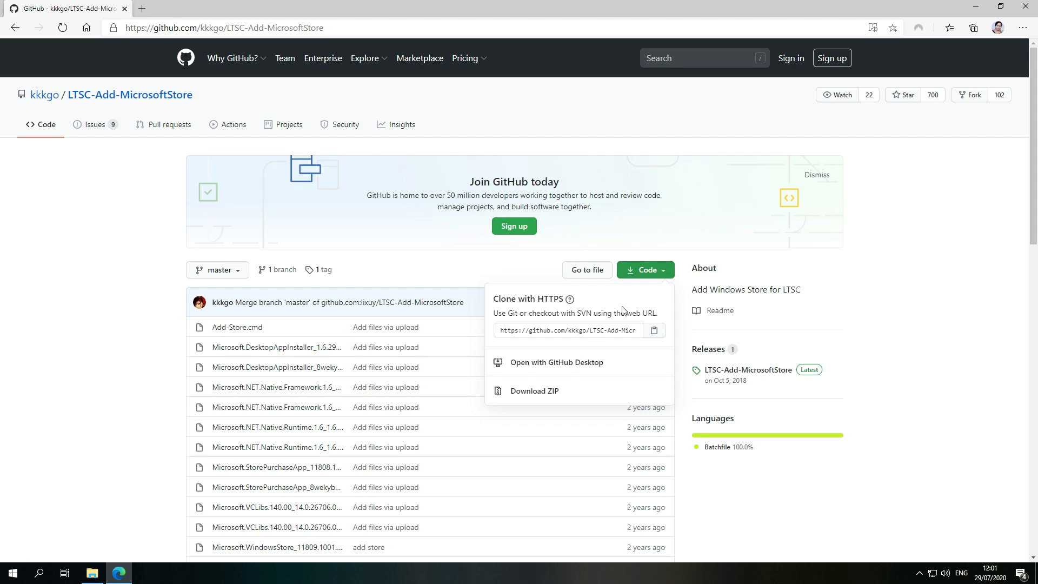
{"action": "mouse_move", "coordinate": [533, 390]}
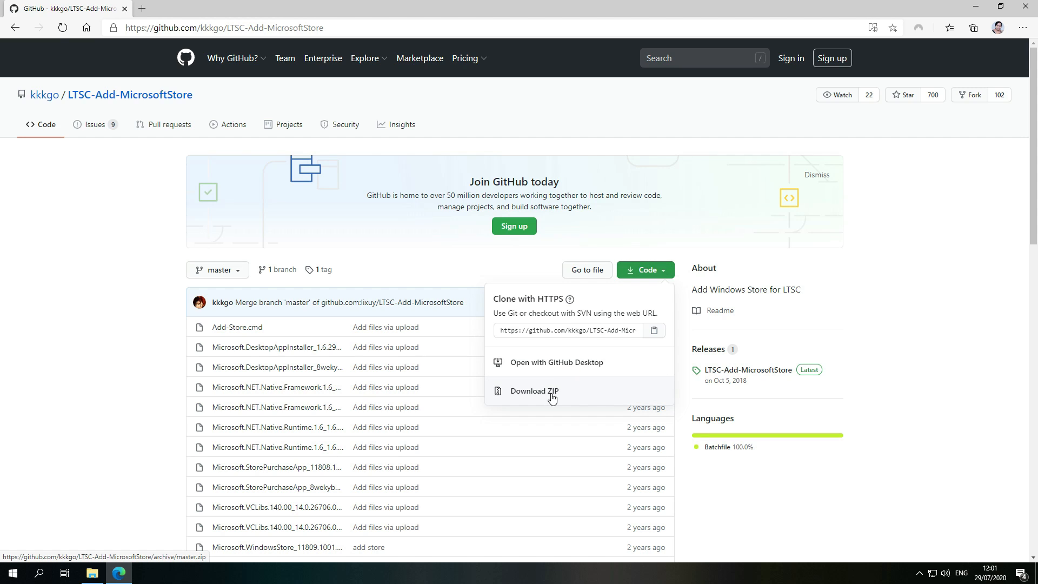
{"action": "left_click", "coordinate": [533, 390]}
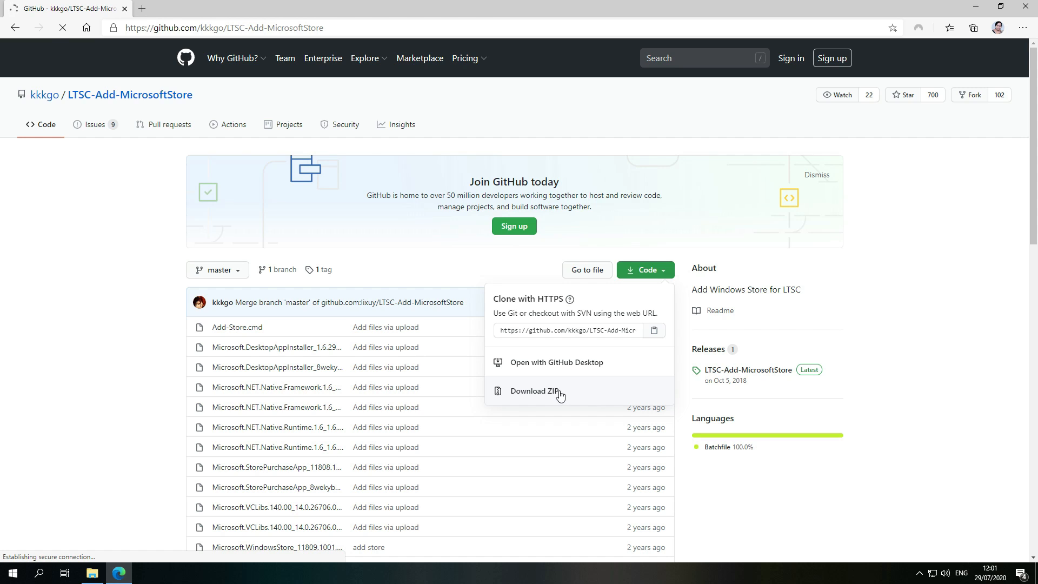
{"action": "left_click", "coordinate": [534, 390]}
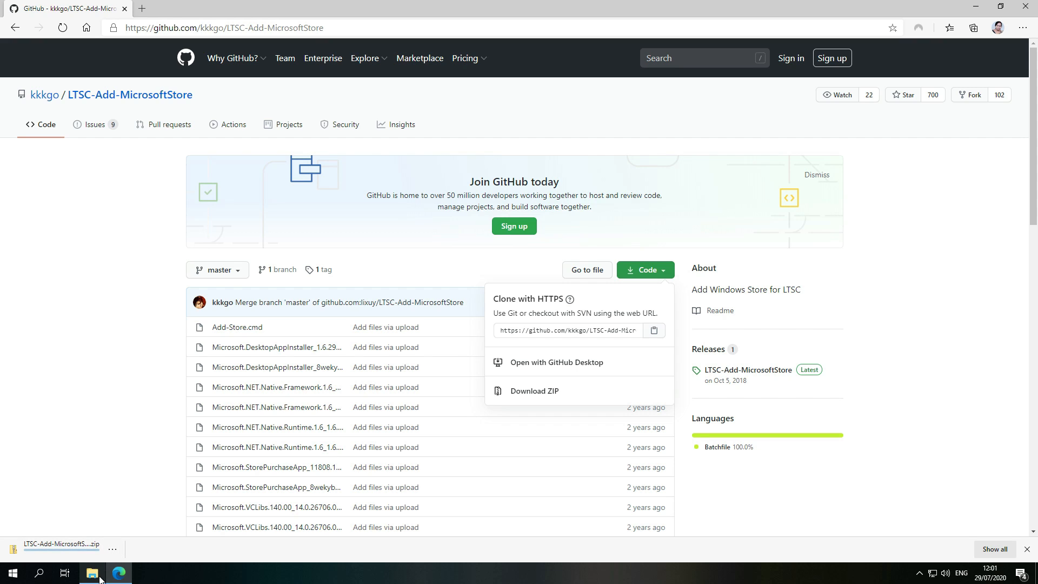
{"action": "left_click", "coordinate": [92, 572]}
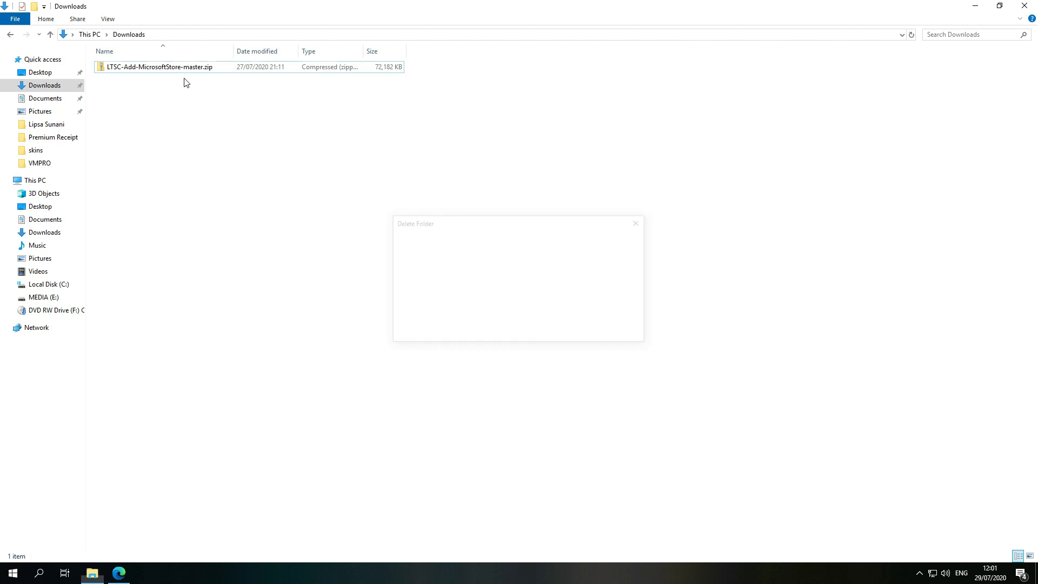
Step: Extract the zip with 7-Zip Extract Here and open the LTSC-Add-MicrosoftStore-master folder
{"action": "right_click", "coordinate": [158, 66]}
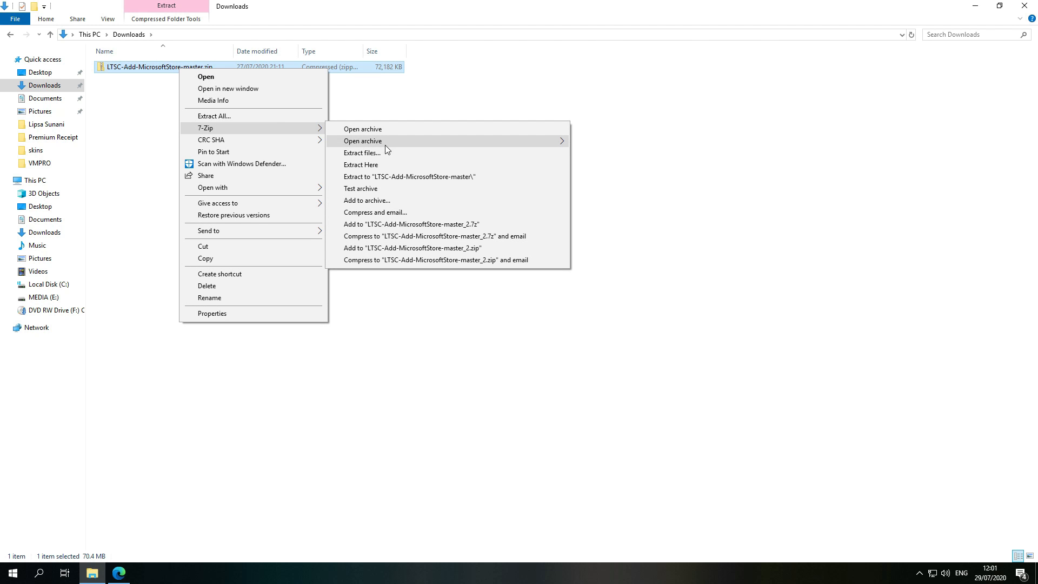
{"action": "left_click", "coordinate": [362, 164]}
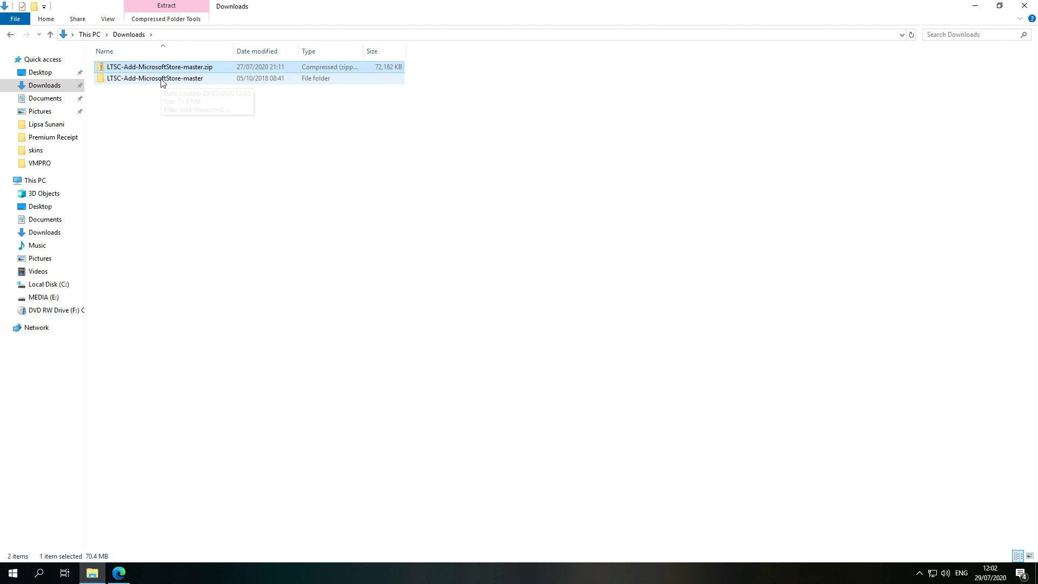
{"action": "double_click", "coordinate": [155, 78]}
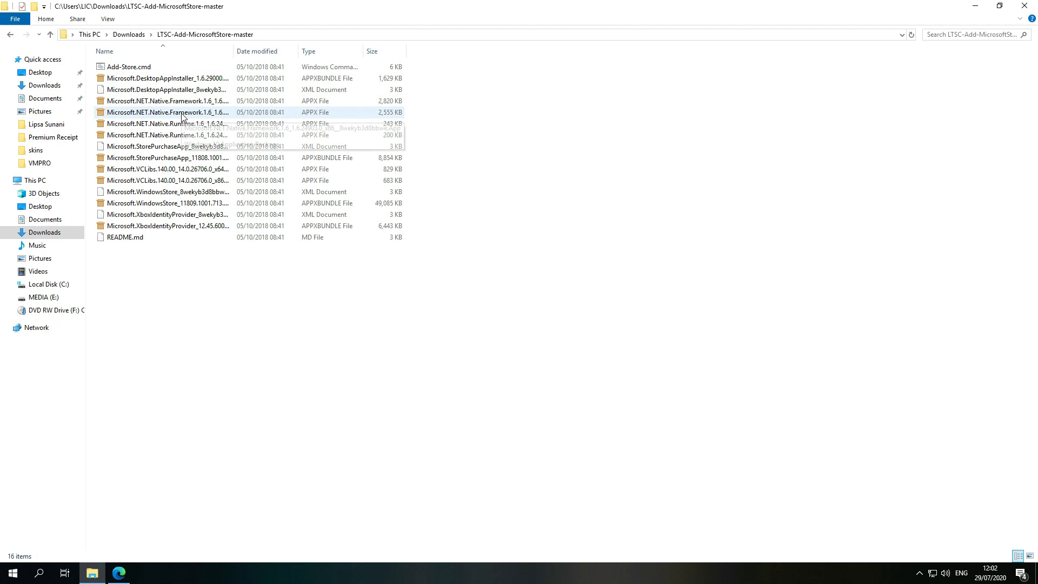
{"action": "mouse_move", "coordinate": [135, 78]}
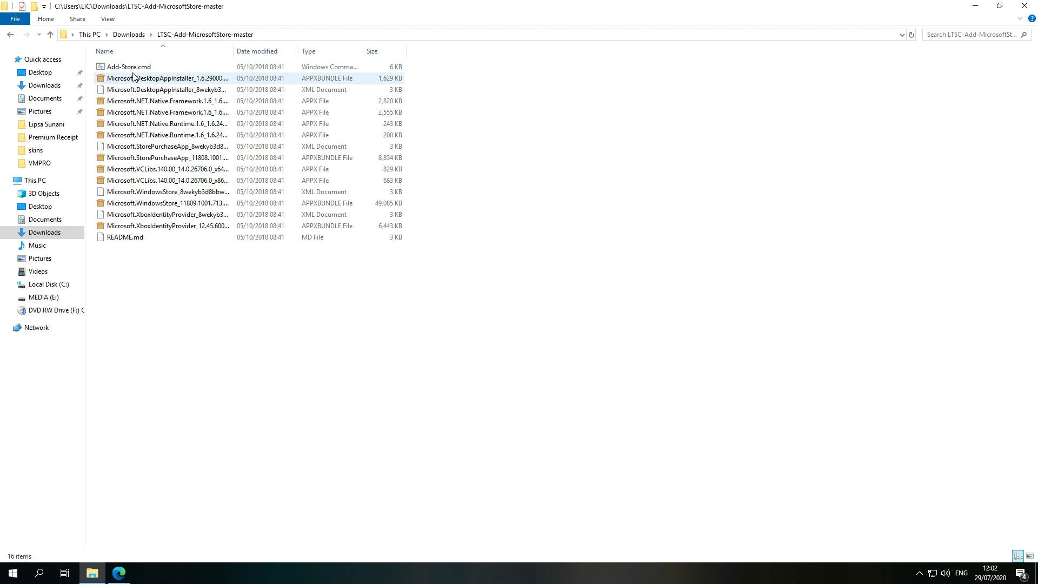
Step: Run Add-Store.cmd as administrator, then search the Start menu for 'store'
{"action": "right_click", "coordinate": [126, 65]}
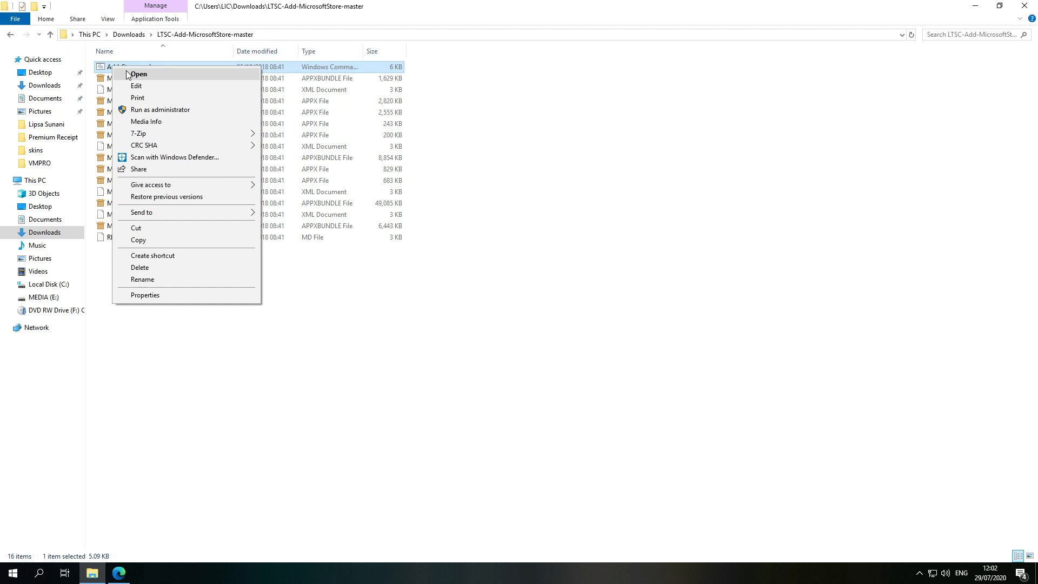
{"action": "mouse_move", "coordinate": [161, 109]}
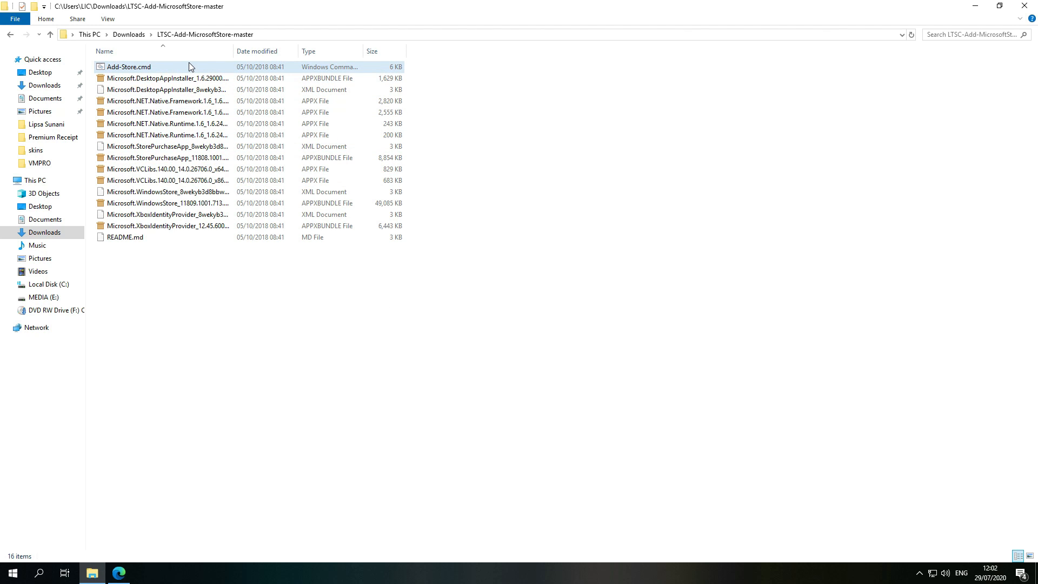
{"action": "mouse_move", "coordinate": [192, 169]}
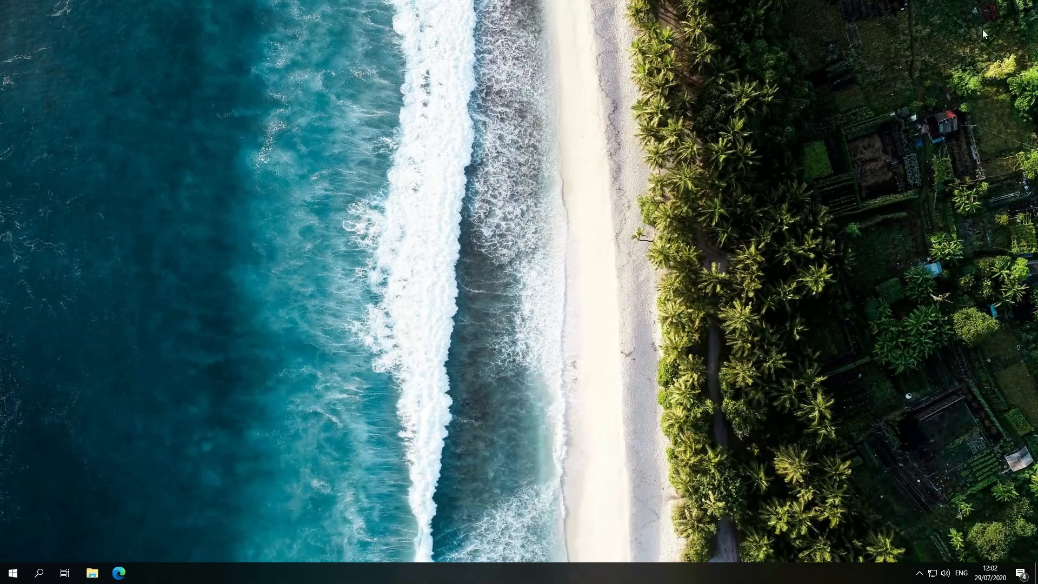
{"action": "left_click", "coordinate": [12, 572]}
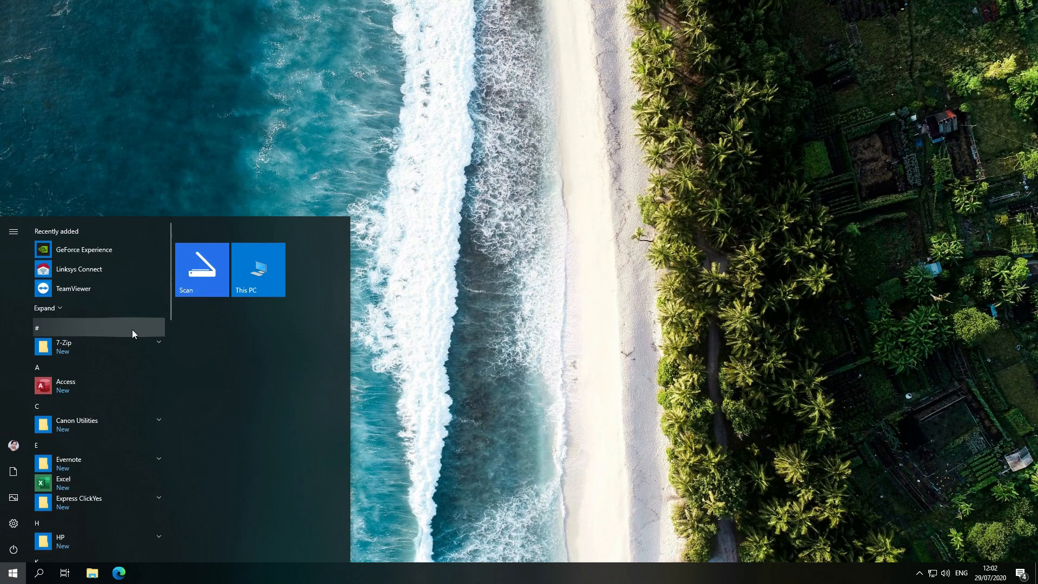
{"action": "type", "text": "store"}
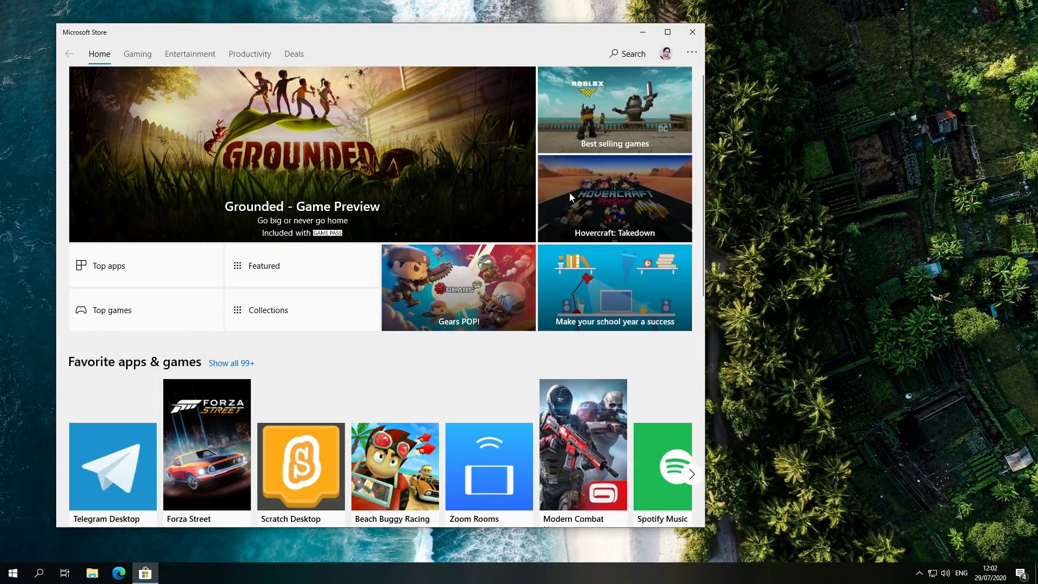
Step: Scroll the Store Home page down through apps, games, themes and Collections, then back up
{"action": "scroll", "scroll_direction": "down", "scroll_amount": 3}
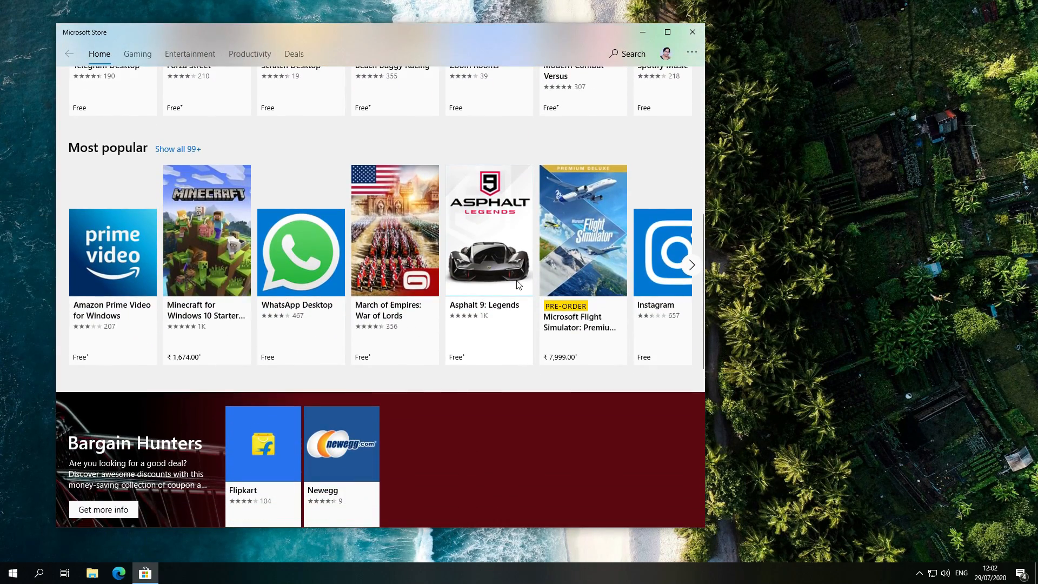
{"action": "scroll", "scroll_direction": "up", "scroll_amount": 3}
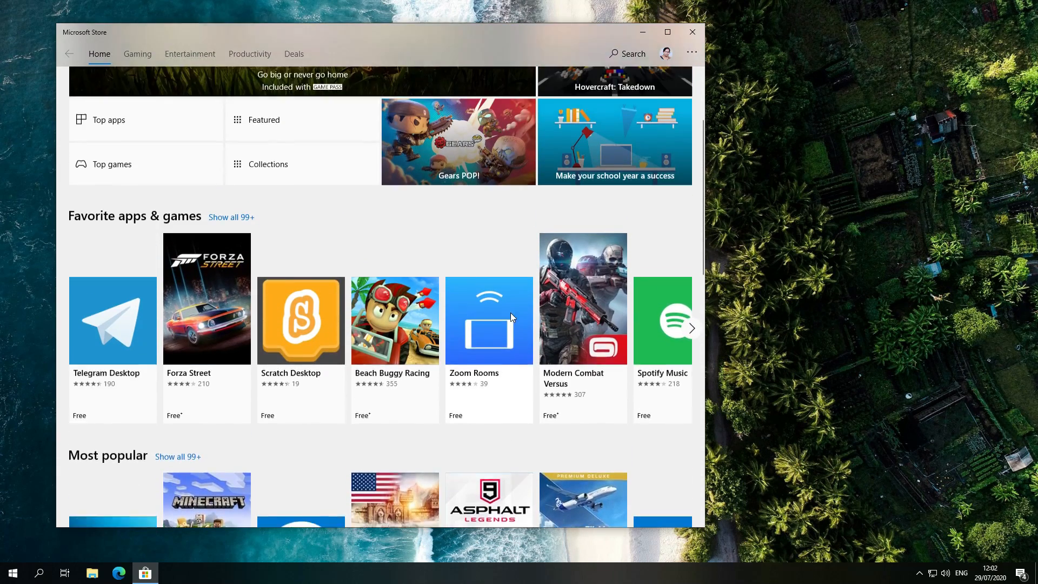
{"action": "scroll", "scroll_direction": "up", "scroll_amount": 3}
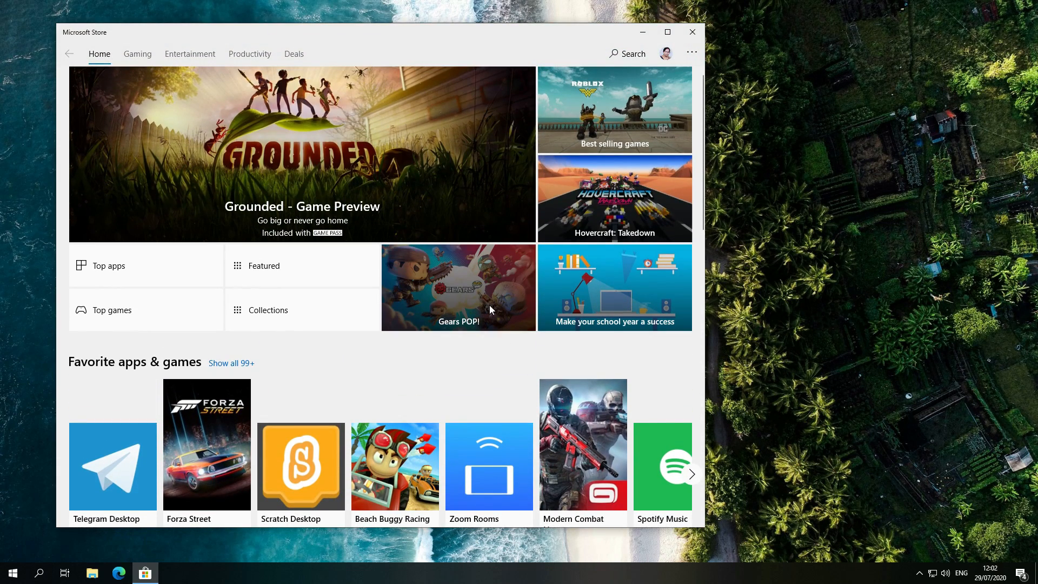
{"action": "scroll", "scroll_direction": "down", "scroll_amount": 3}
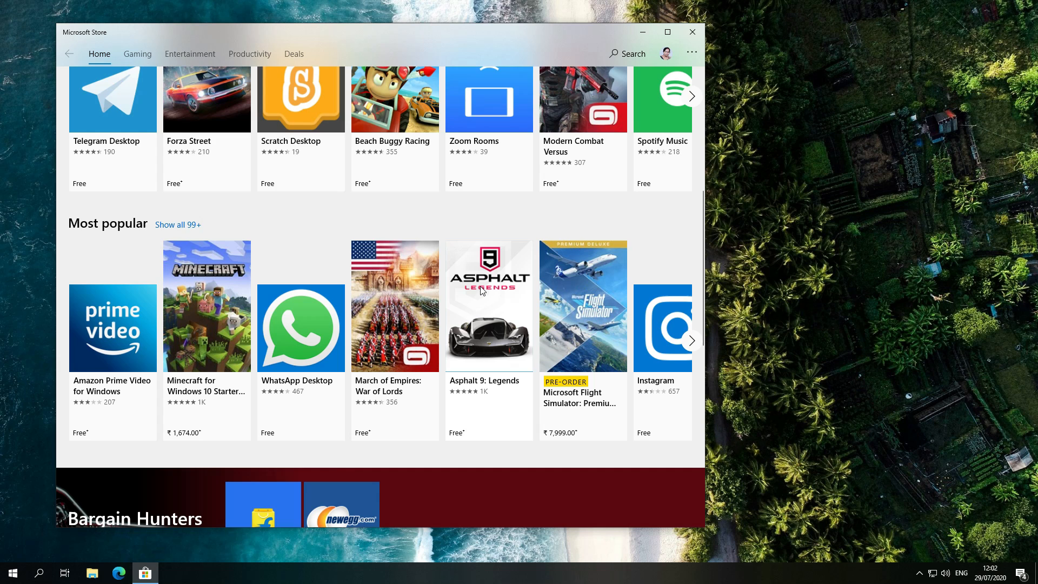
{"action": "scroll", "scroll_direction": "down", "scroll_amount": 3}
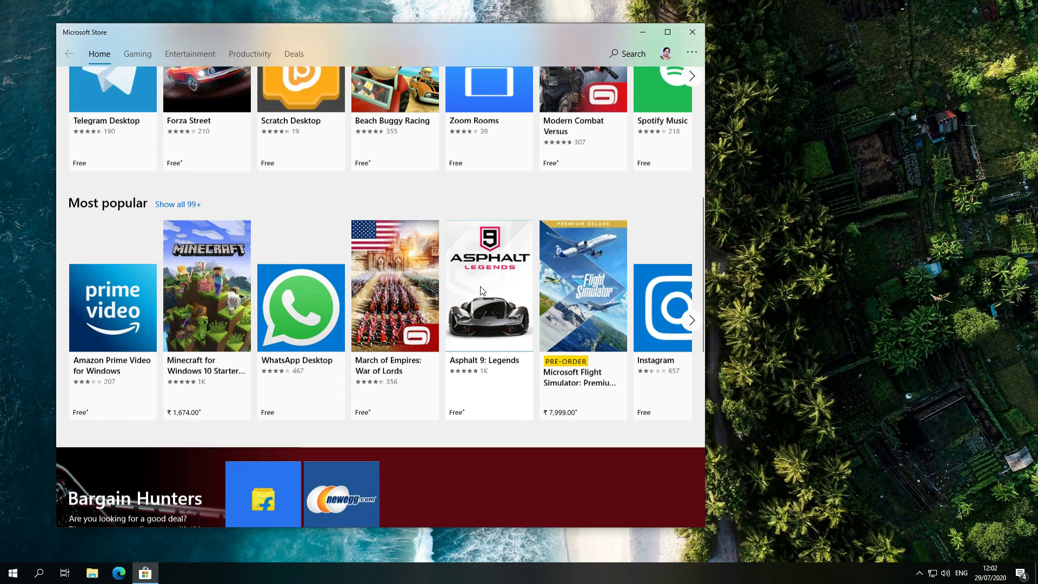
{"action": "scroll", "scroll_direction": "down", "scroll_amount": 3}
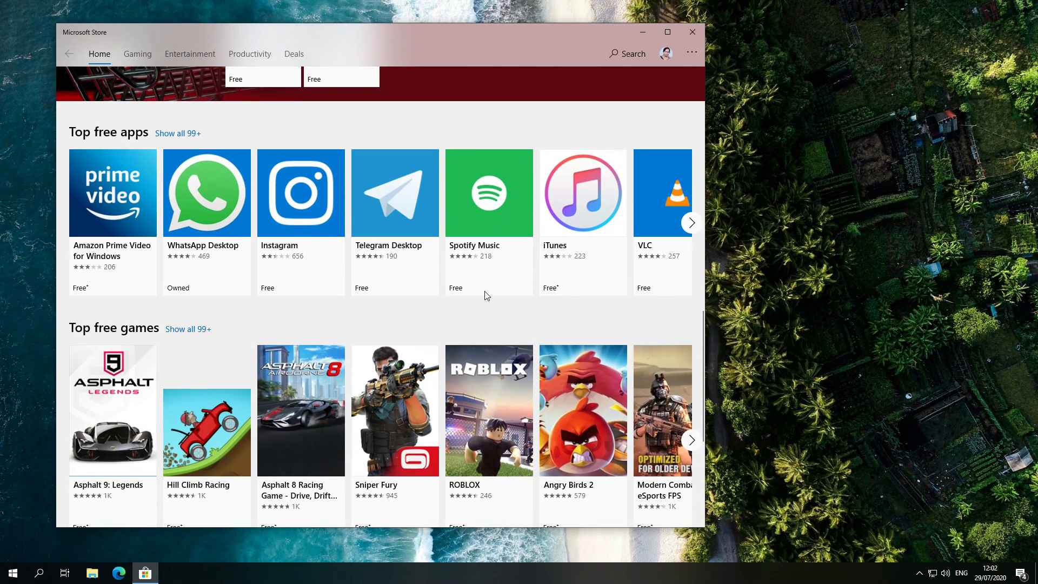
{"action": "scroll", "scroll_direction": "down", "scroll_amount": 3}
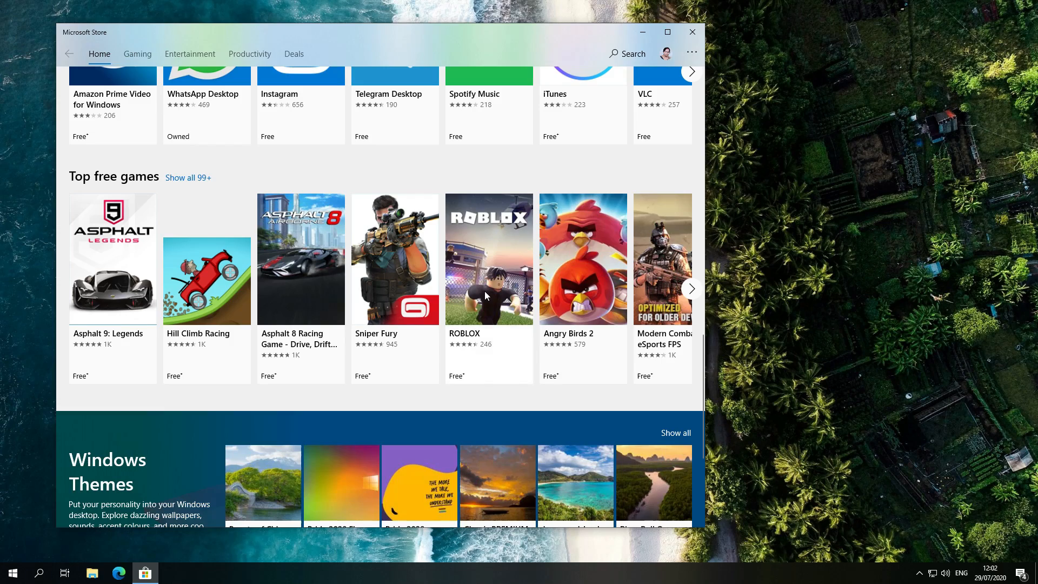
{"action": "scroll", "scroll_direction": "down", "scroll_amount": 3}
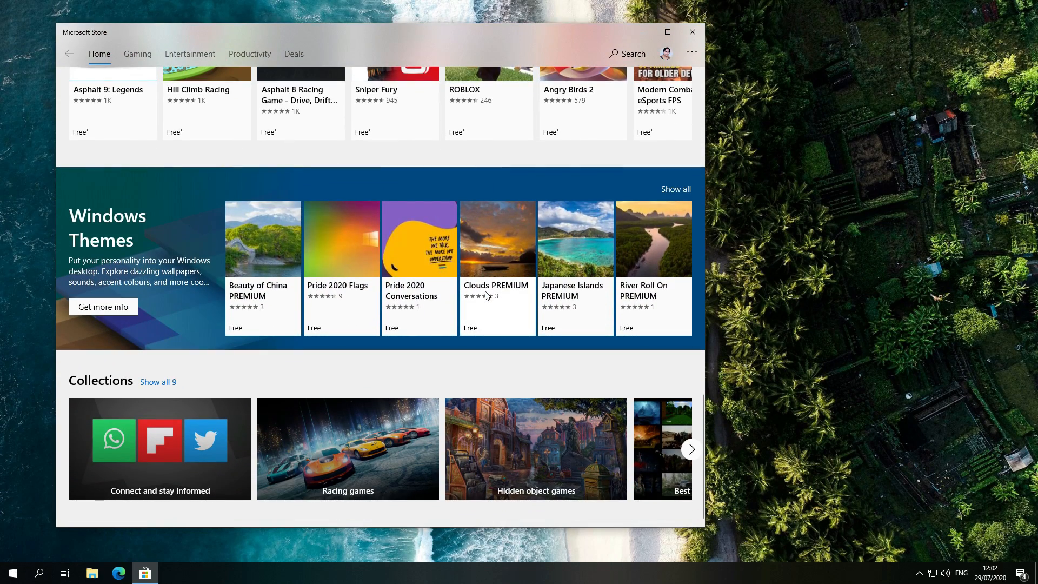
{"action": "scroll", "scroll_direction": "up", "scroll_amount": 3}
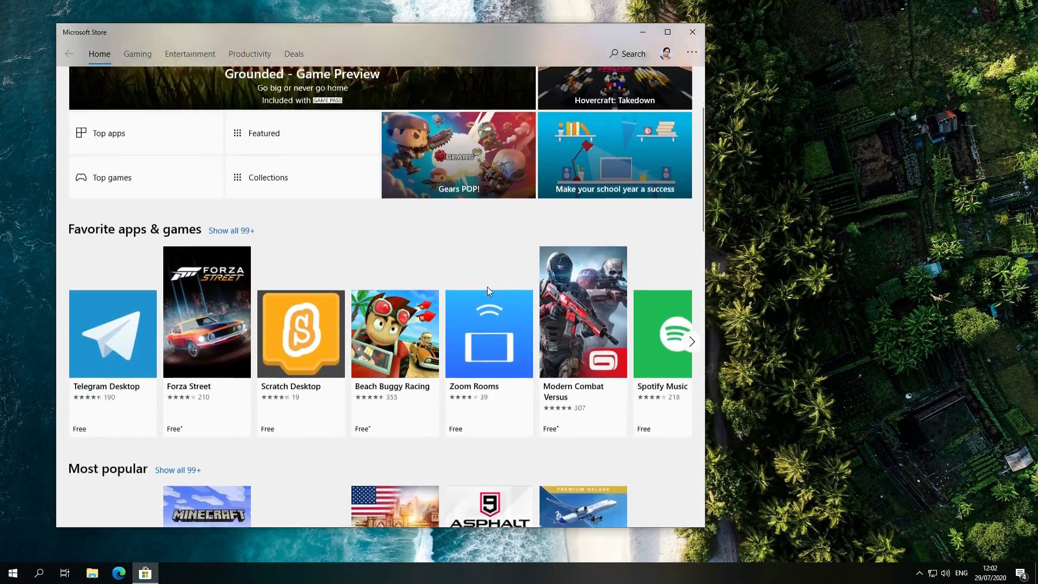
{"action": "scroll", "scroll_direction": "up", "scroll_amount": 3}
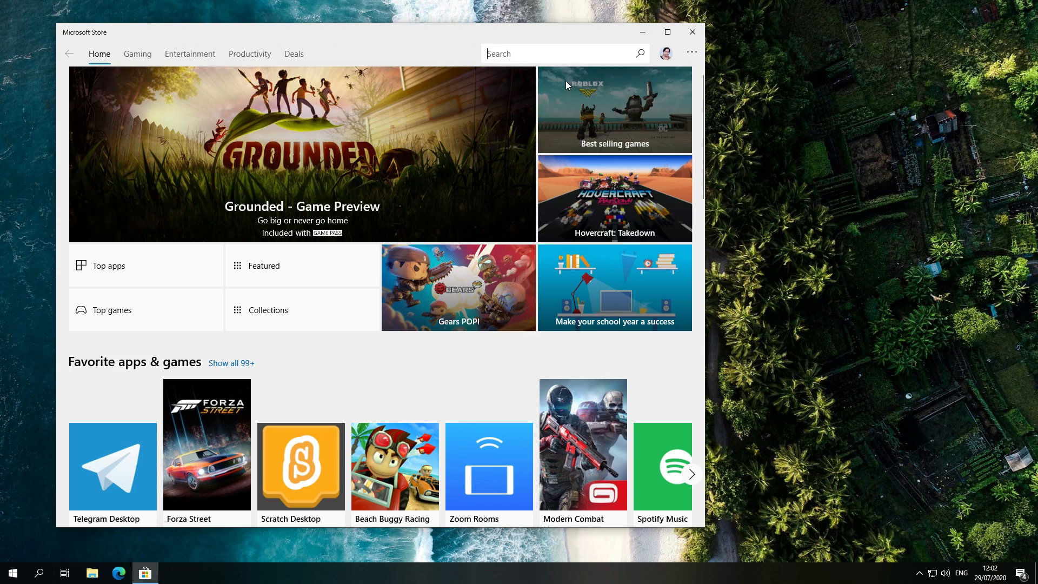
{"action": "mouse_move", "coordinate": [544, 100]}
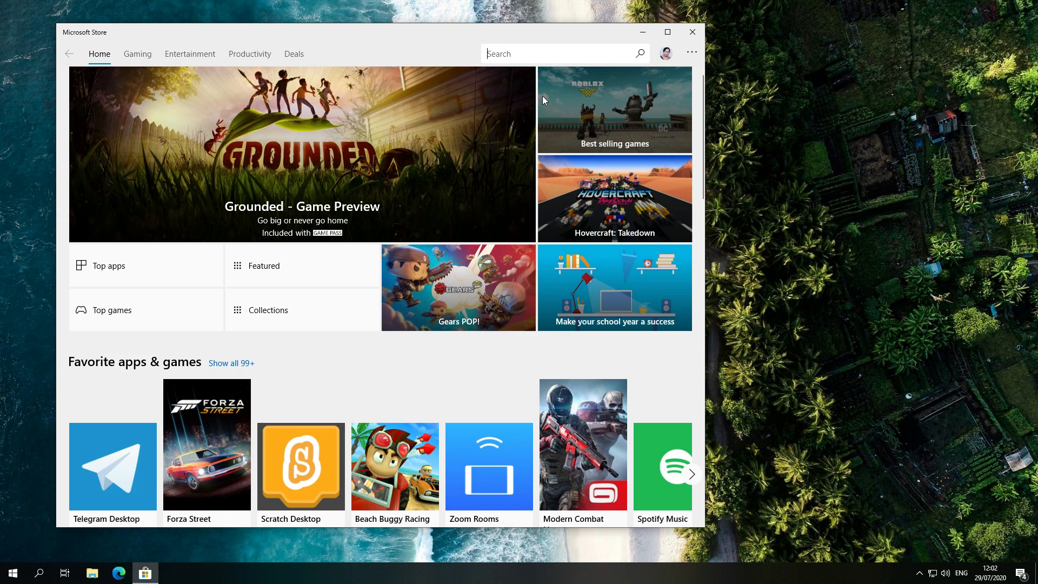
{"action": "type", "text": "net"}
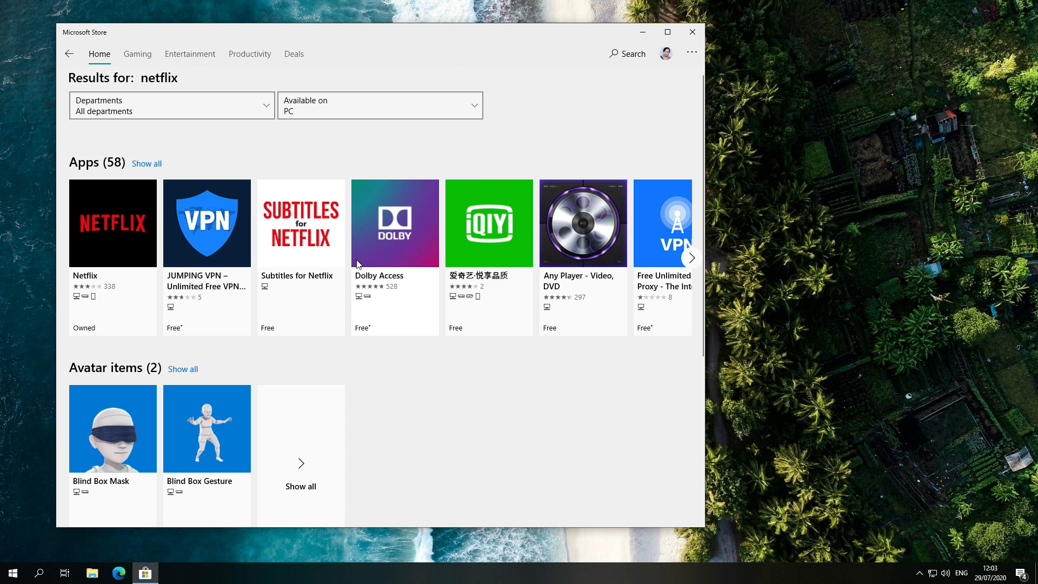
{"action": "scroll", "scroll_direction": "down", "scroll_amount": 3}
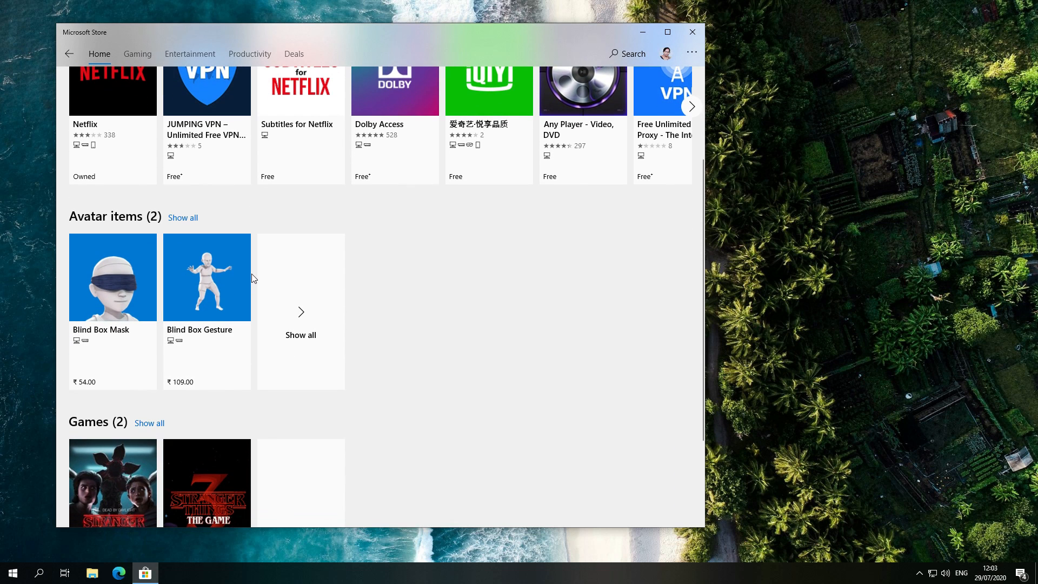
{"action": "scroll", "scroll_direction": "down", "scroll_amount": 3}
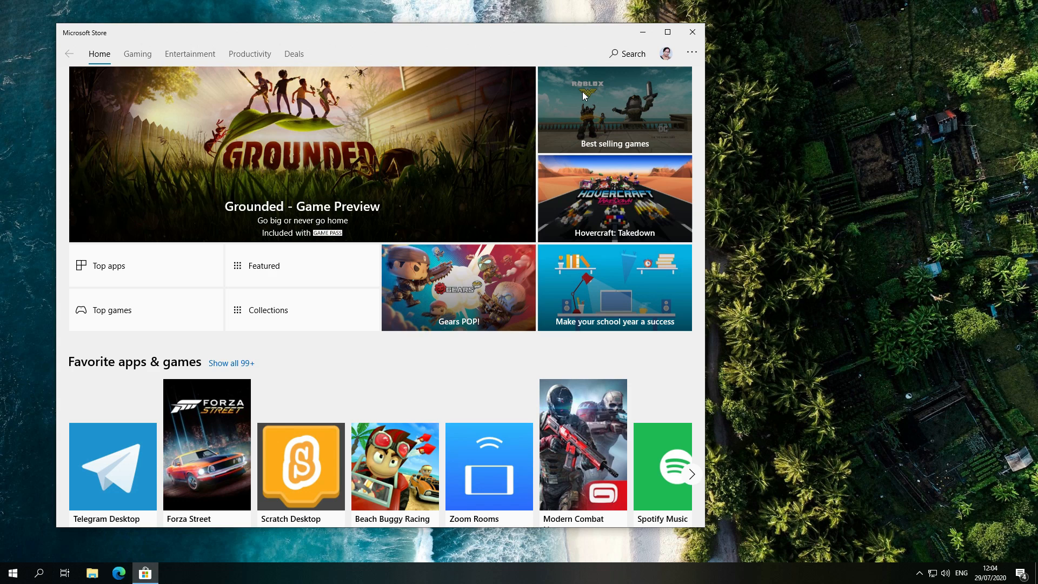
{"action": "mouse_move", "coordinate": [595, 101]}
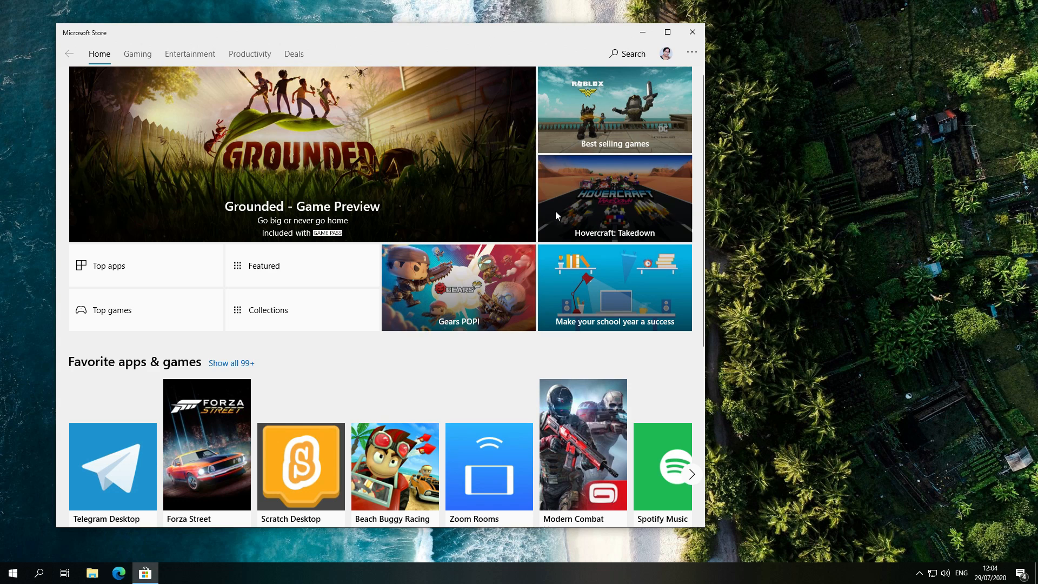
Step: Scroll the Store Home page down and back up, then close Microsoft Store
{"action": "scroll", "scroll_direction": "down", "scroll_amount": 3}
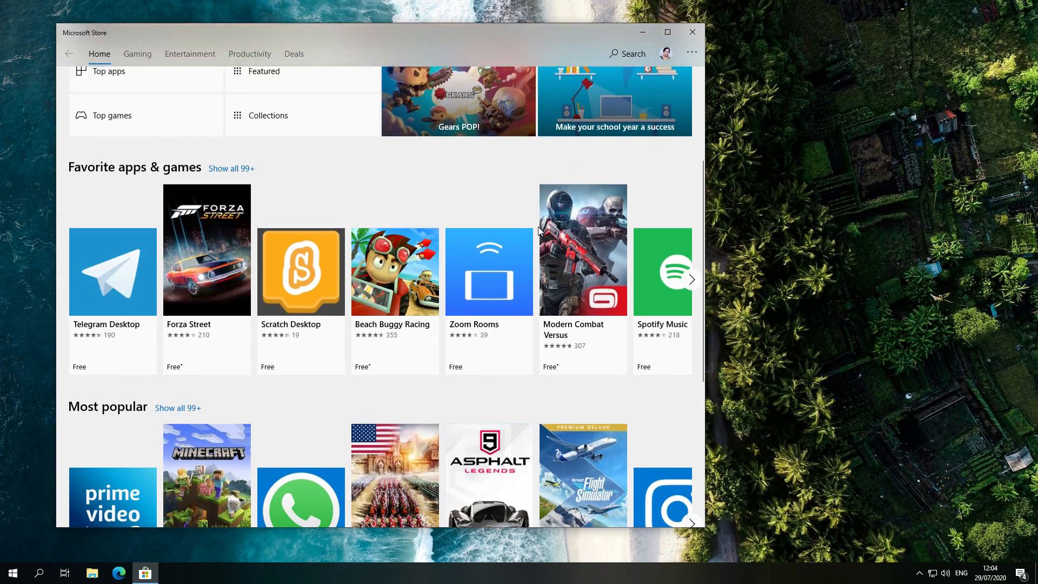
{"action": "scroll", "scroll_direction": "down", "scroll_amount": 3}
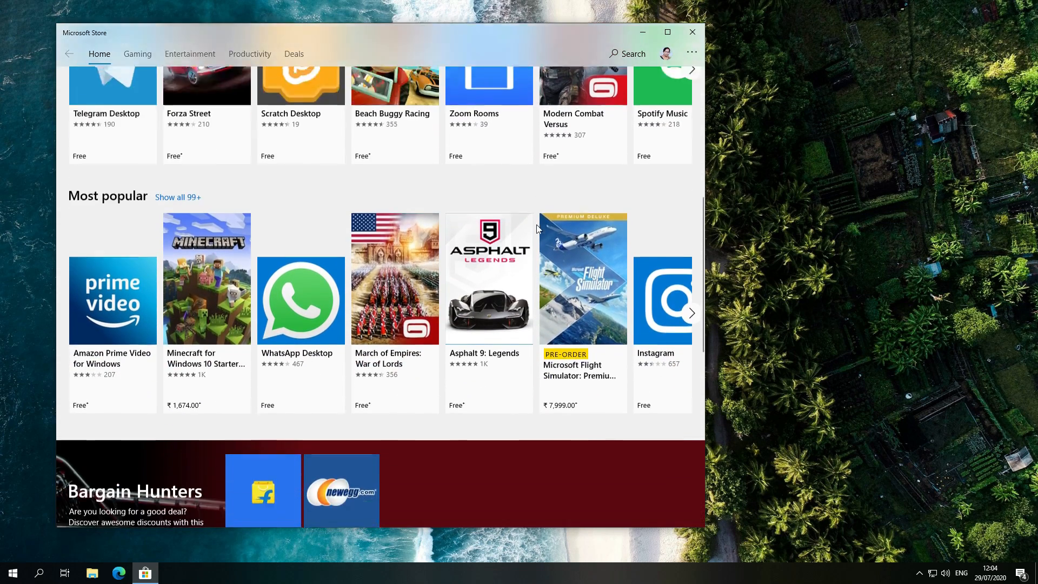
{"action": "scroll", "scroll_direction": "down", "scroll_amount": 3}
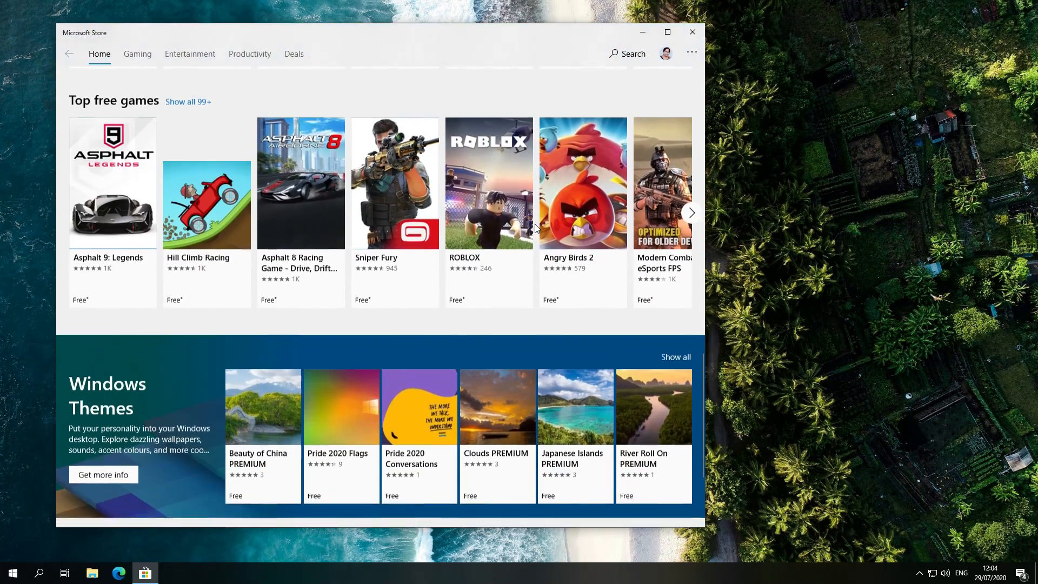
{"action": "scroll", "scroll_direction": "up", "scroll_amount": 3}
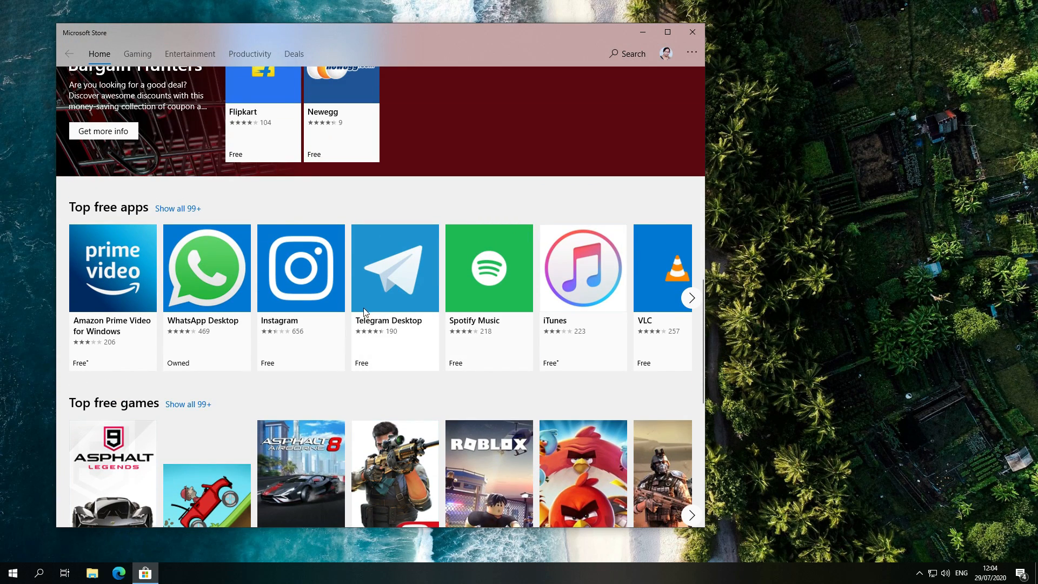
{"action": "scroll", "scroll_direction": "down", "scroll_amount": 3}
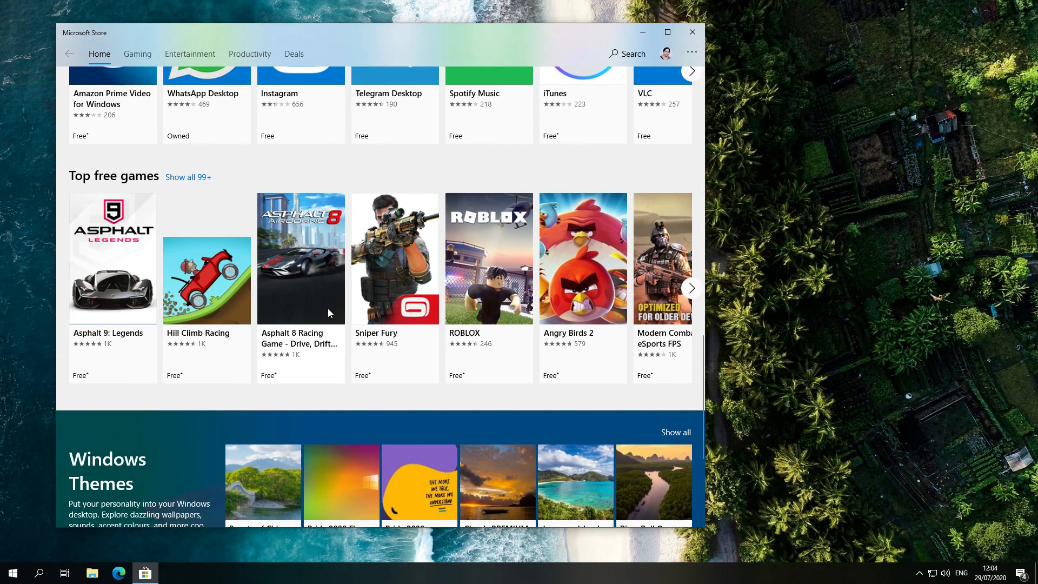
{"action": "scroll", "scroll_direction": "down", "scroll_amount": 3}
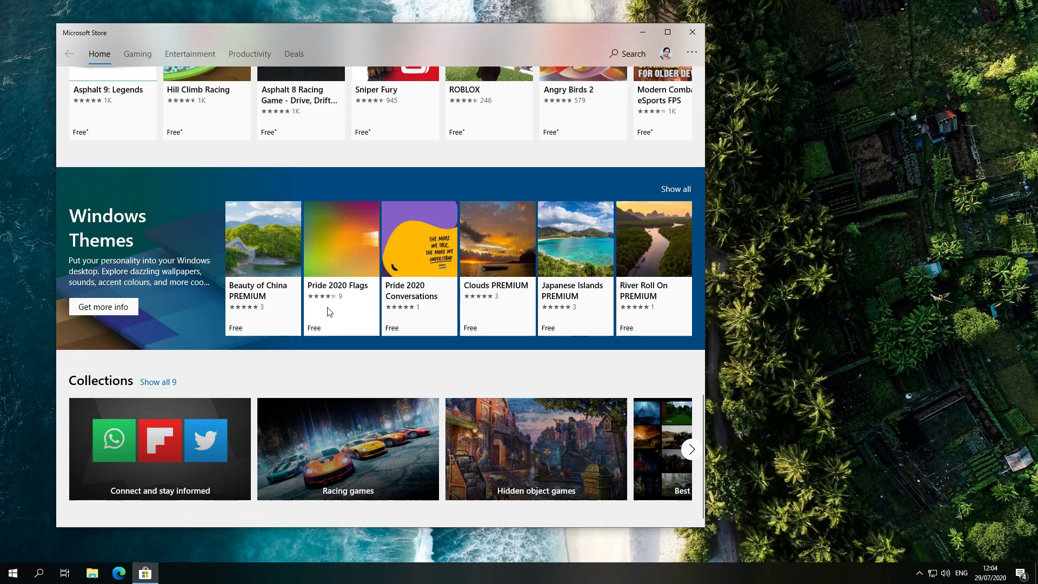
{"action": "scroll", "scroll_direction": "up", "scroll_amount": 3}
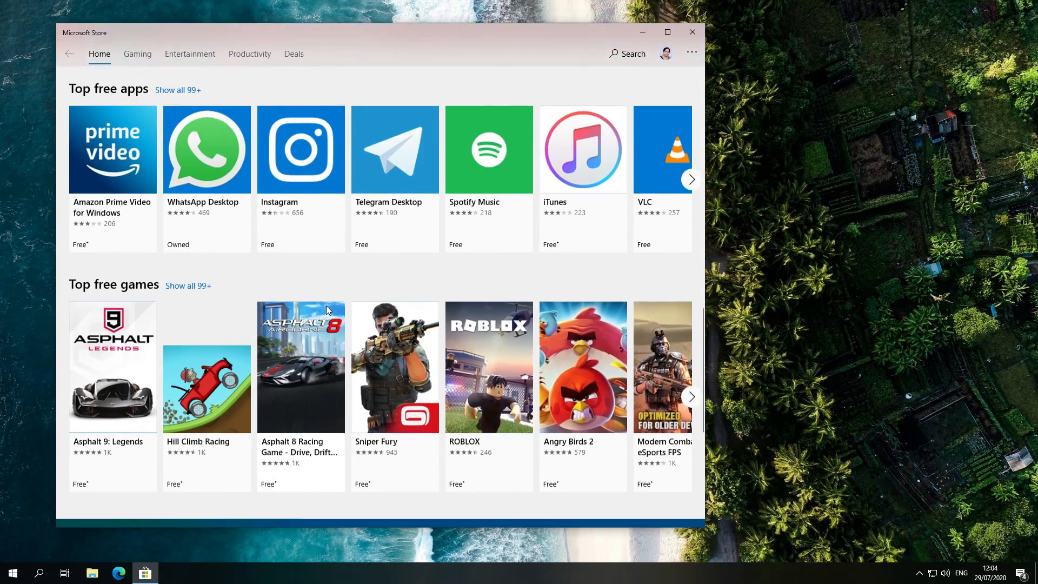
{"action": "scroll", "scroll_direction": "up", "scroll_amount": 3}
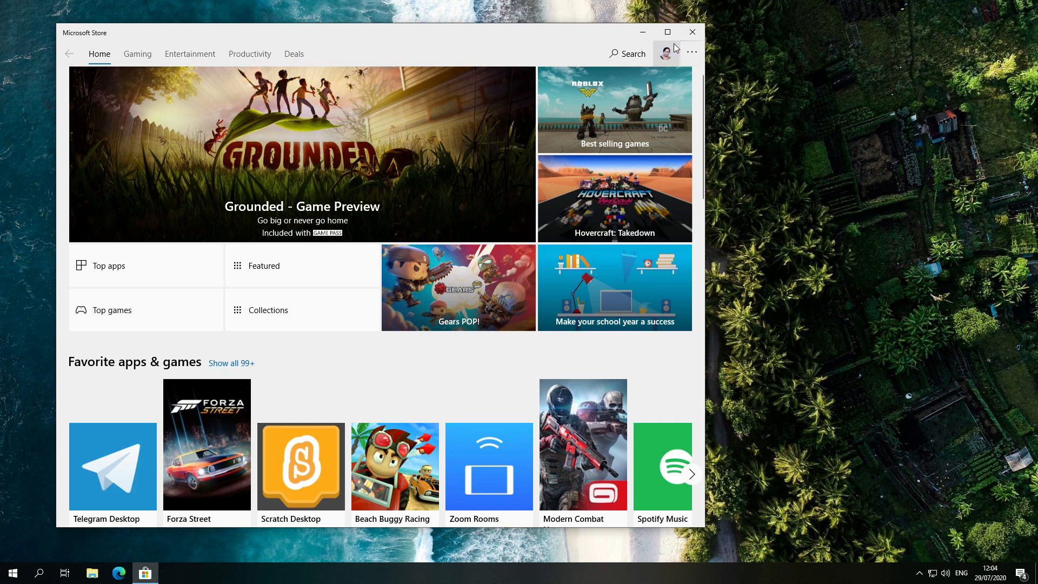
{"action": "mouse_move", "coordinate": [692, 33]}
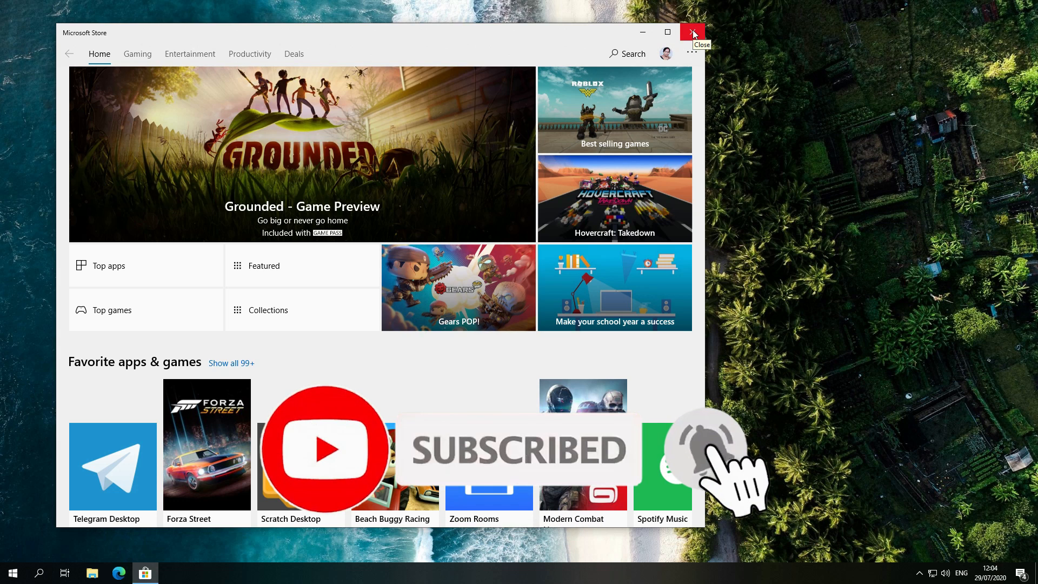
{"action": "left_click", "coordinate": [692, 32]}
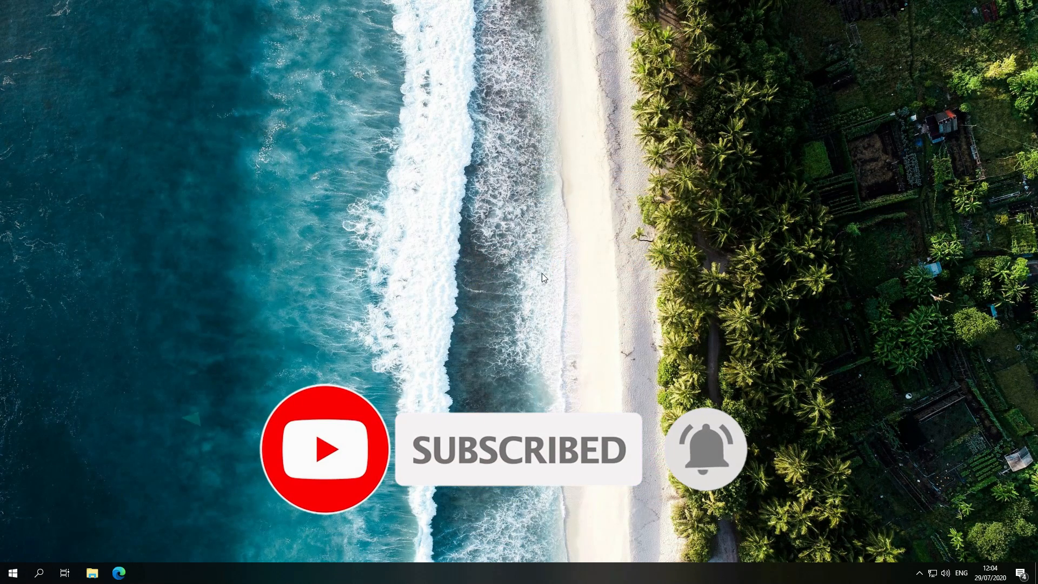